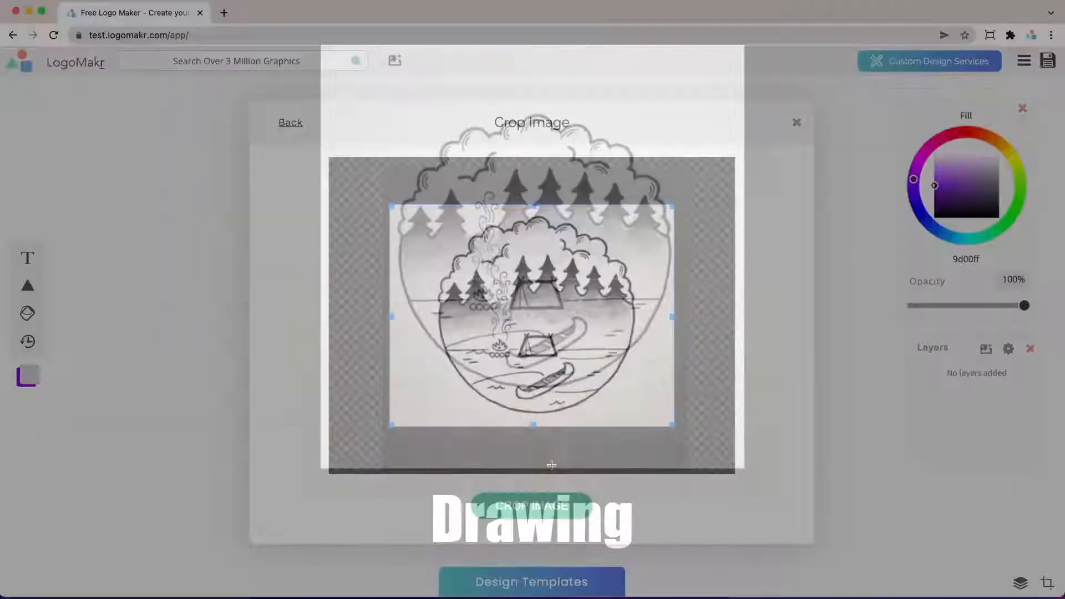
- Leave the campsite preview and go to the LogoMakr landing page with Start My Design
{"action": "left_click", "coordinate": [531, 506]}
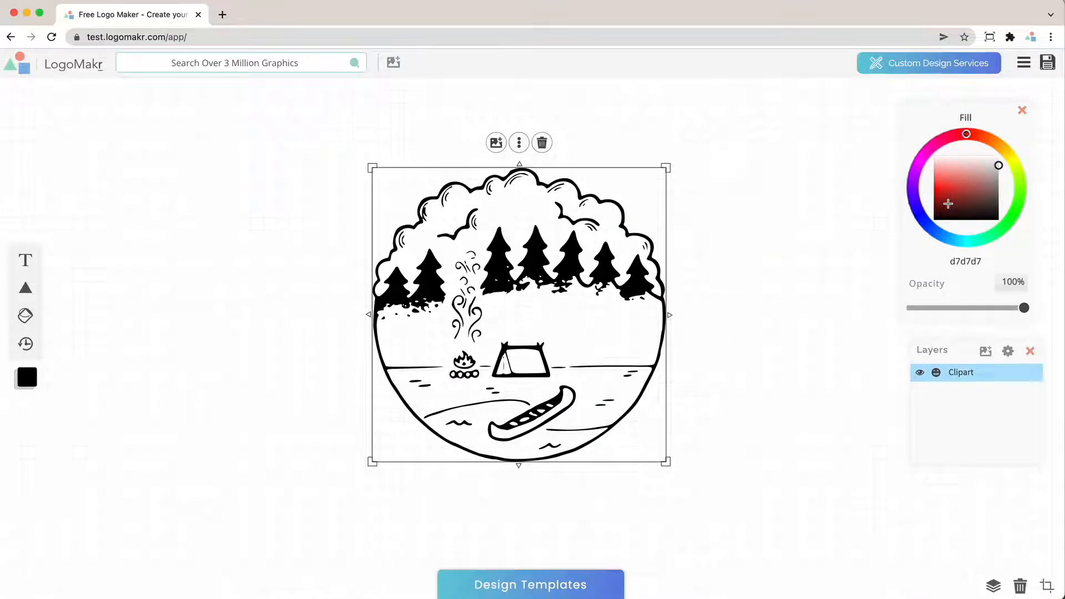
{"action": "left_click", "coordinate": [958, 191]}
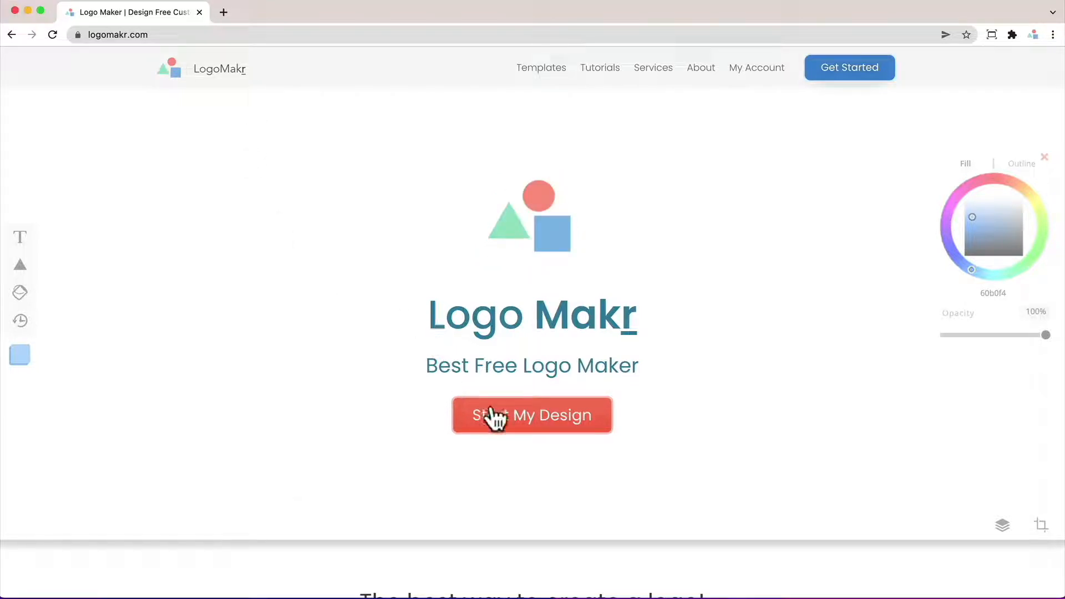
{"action": "mouse_move", "coordinate": [567, 428]}
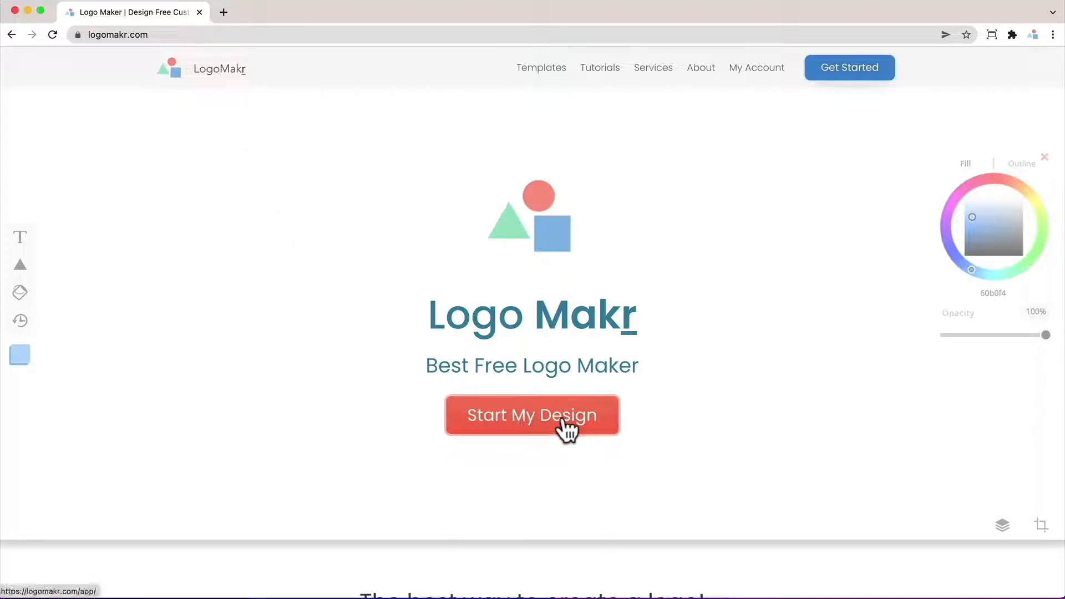
- Launch a blank LogoMakr design editor in a new tab via Start My Design
{"action": "left_click", "coordinate": [532, 415]}
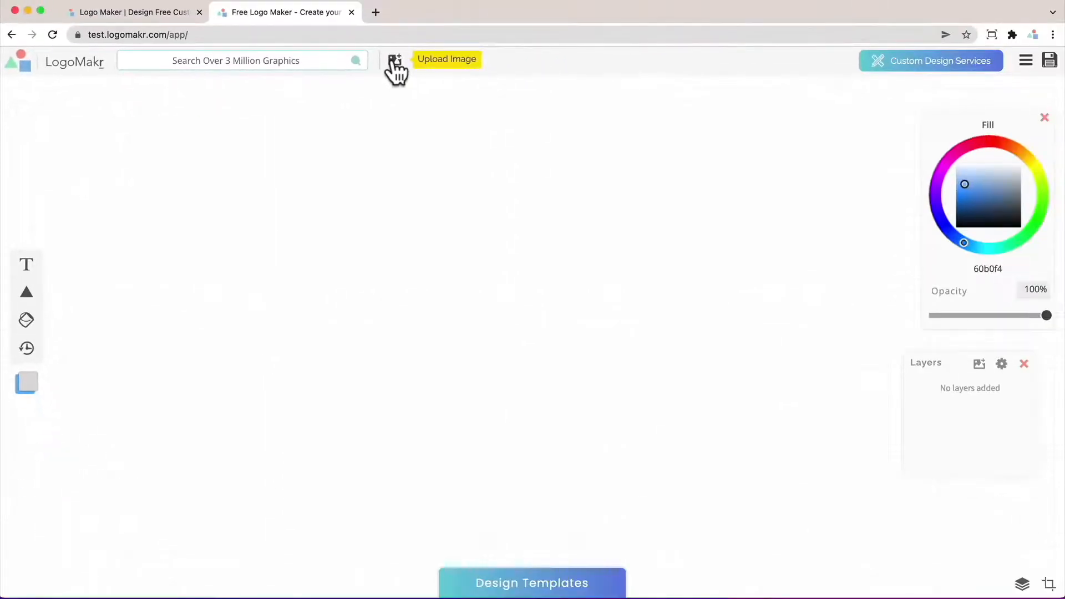
- Upload the hand-drawn camping scene JPG from the computer
{"action": "left_click", "coordinate": [395, 60]}
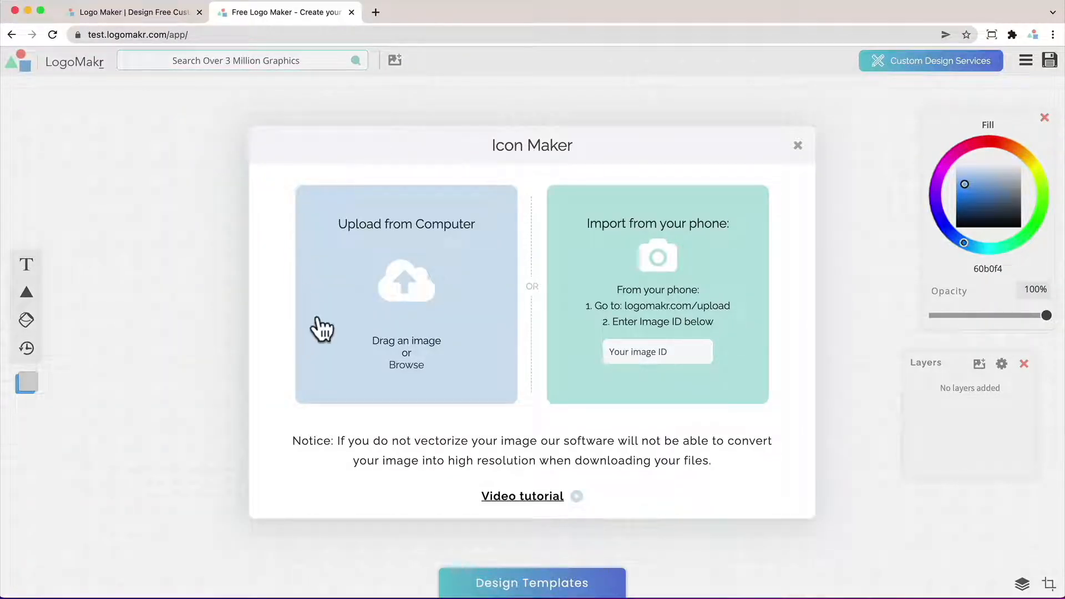
{"action": "mouse_move", "coordinate": [444, 238]}
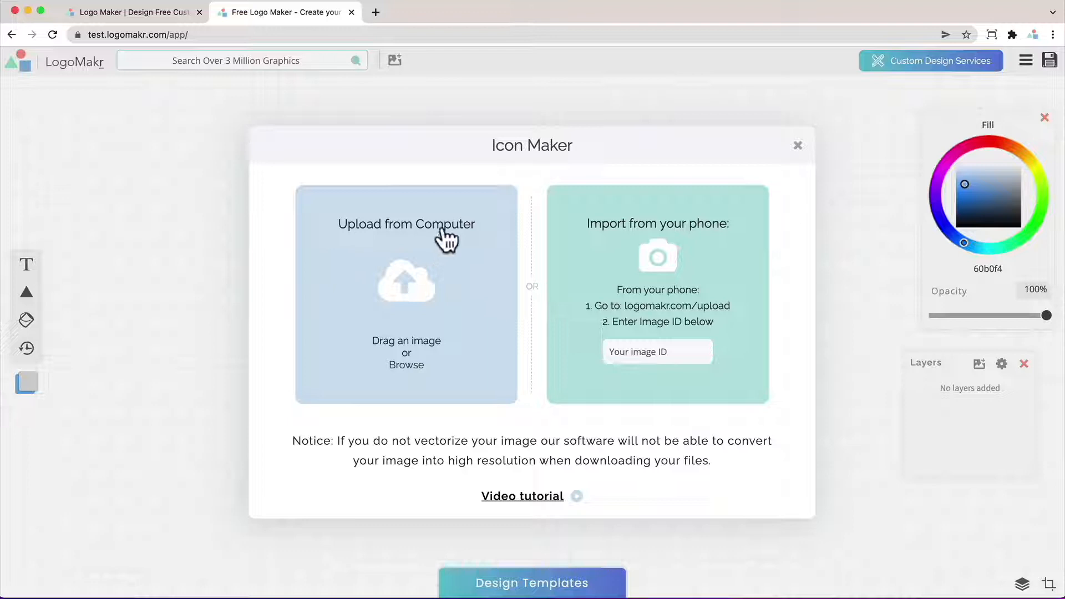
{"action": "mouse_move", "coordinate": [657, 248]}
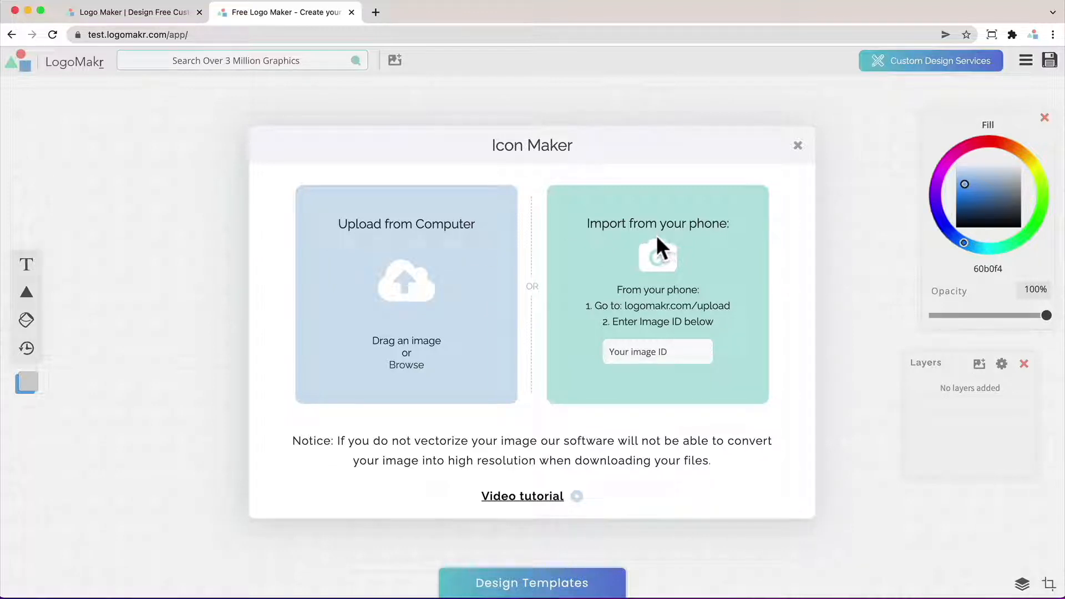
{"action": "mouse_move", "coordinate": [408, 303]}
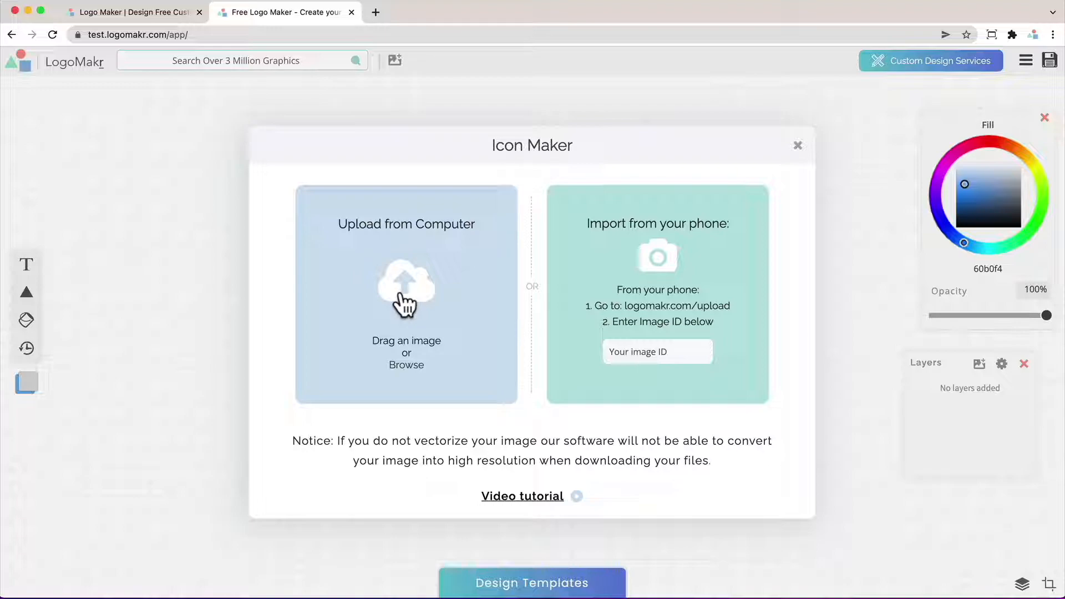
{"action": "left_click", "coordinate": [406, 295]}
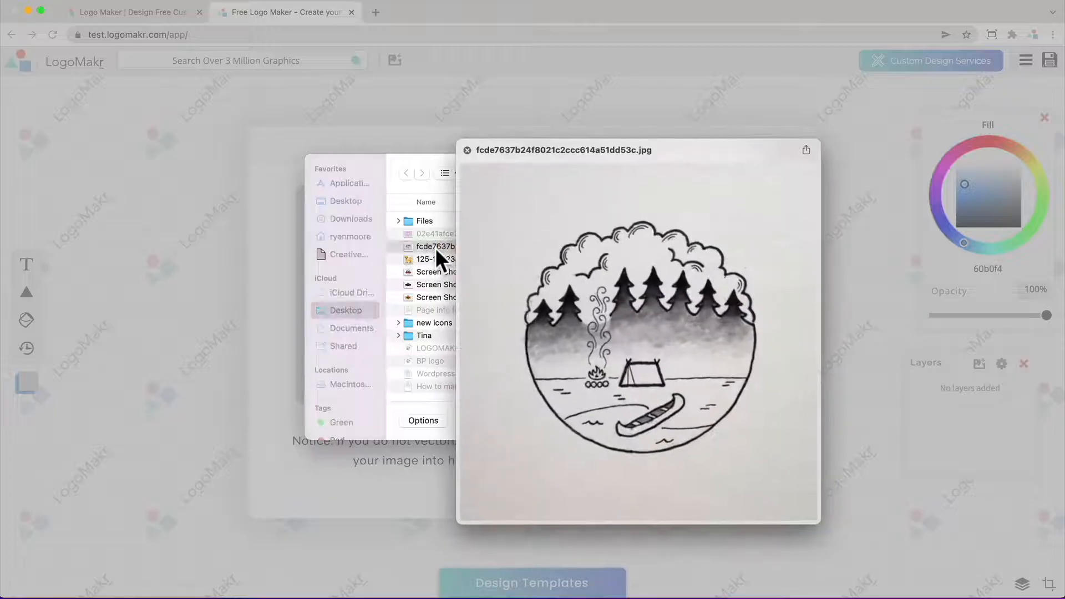
{"action": "left_click", "coordinate": [467, 259]}
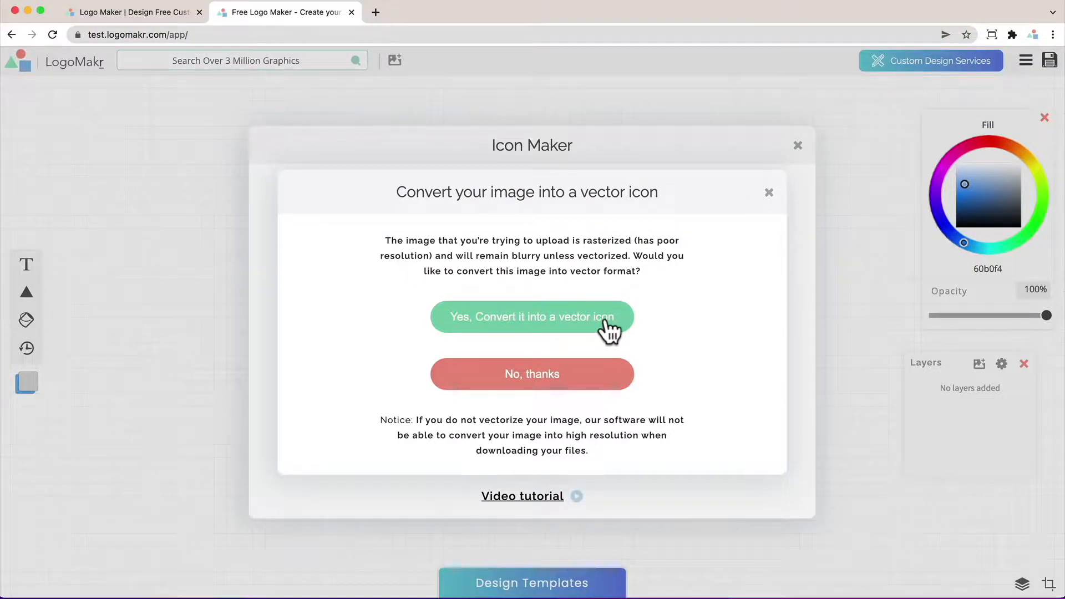
- Accept converting the camping drawing into a vector icon and adjust its placement
{"action": "left_click", "coordinate": [532, 373]}
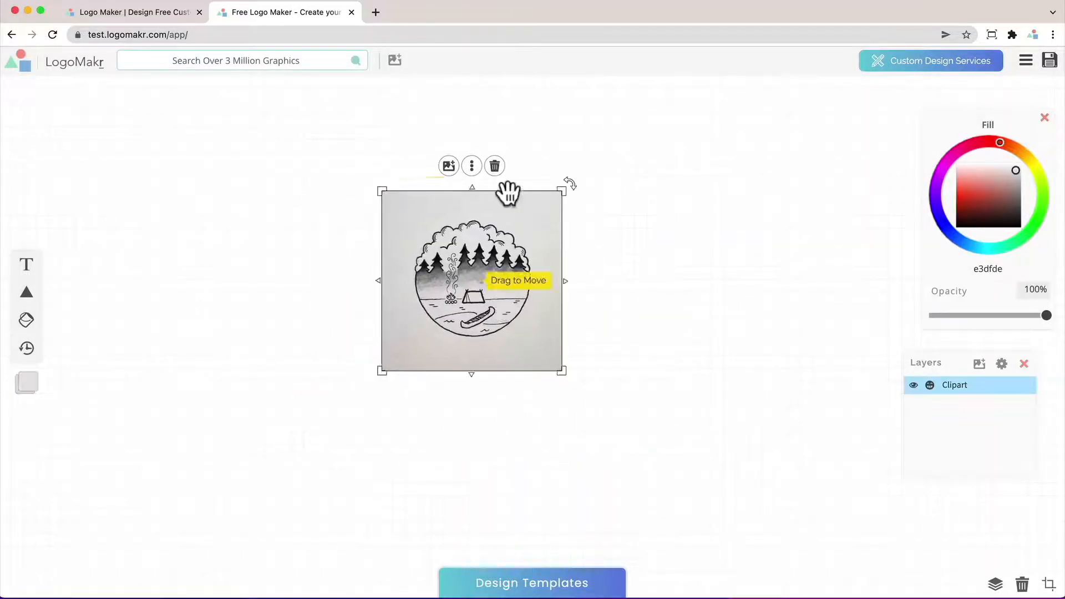
{"action": "left_click_drag", "start_coordinate": [562, 371], "coordinate": [659, 469]}
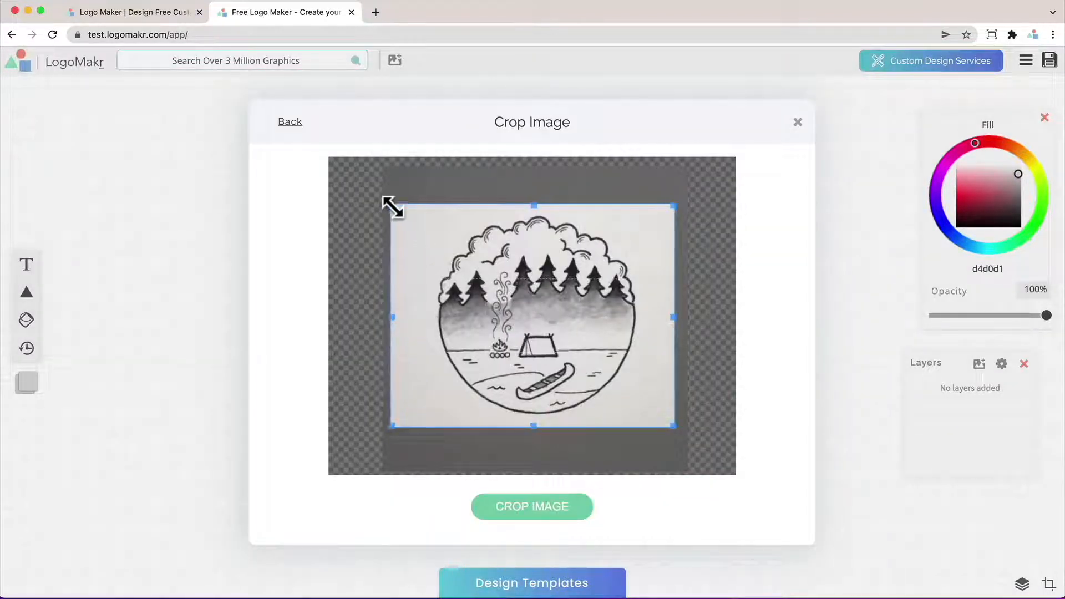
- Crop the drawing tightly around the circular camping scene and finalize it
{"action": "left_click_drag", "start_coordinate": [392, 206], "coordinate": [408, 197]}
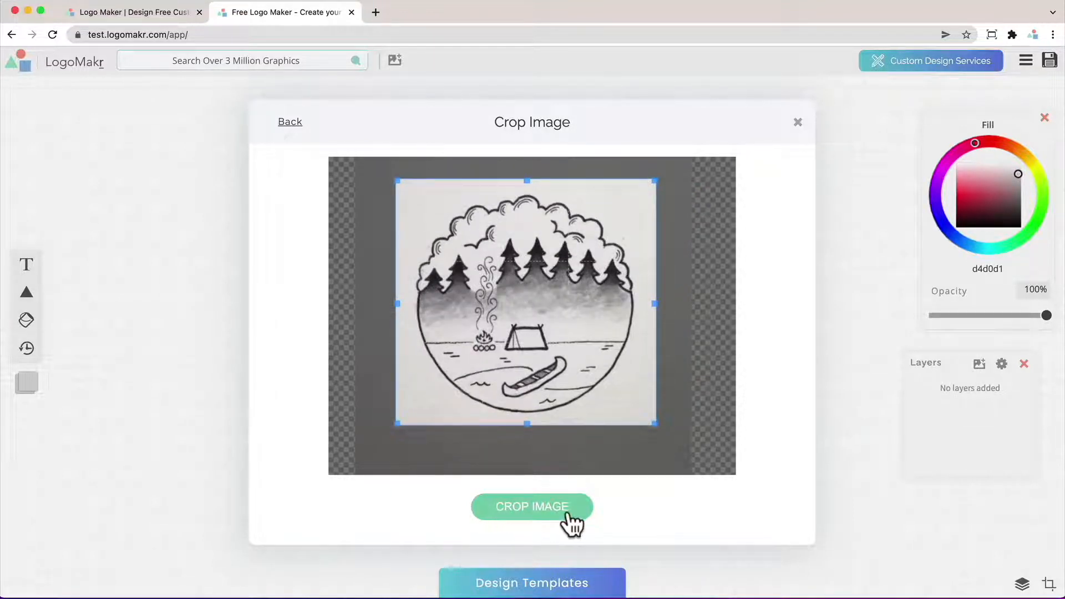
{"action": "left_click", "coordinate": [532, 506]}
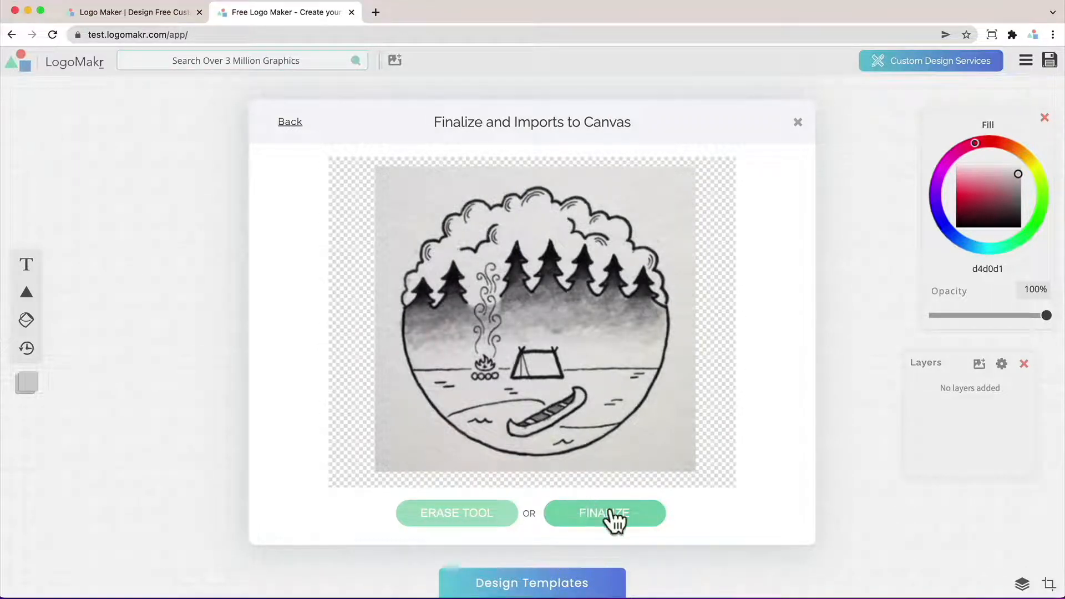
{"action": "left_click", "coordinate": [603, 513]}
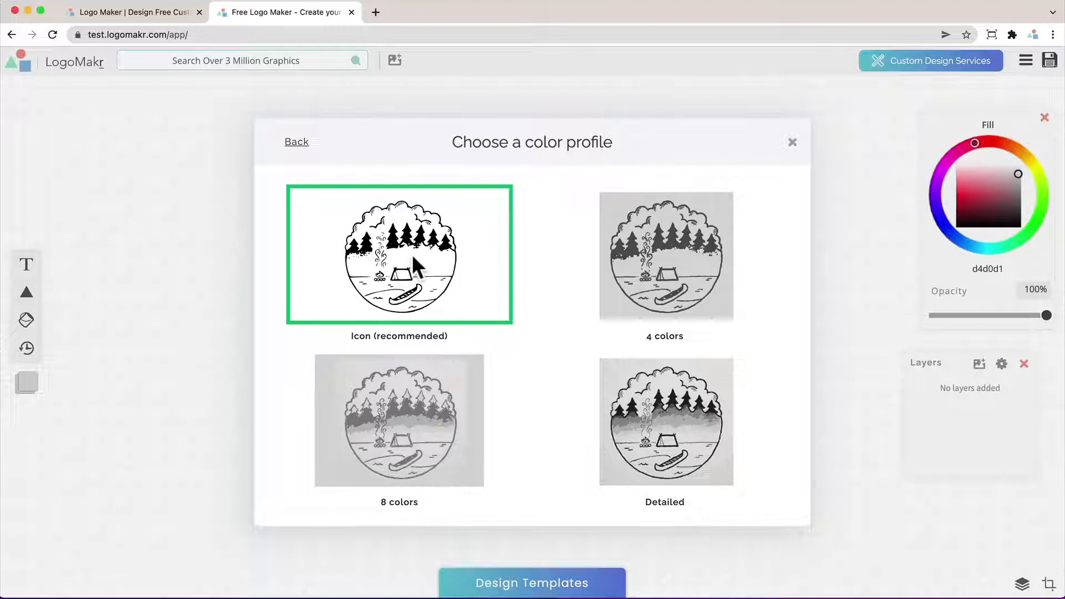
- Choose the Icon (recommended) color profile and import the vector onto the canvas
{"action": "left_click", "coordinate": [399, 254]}
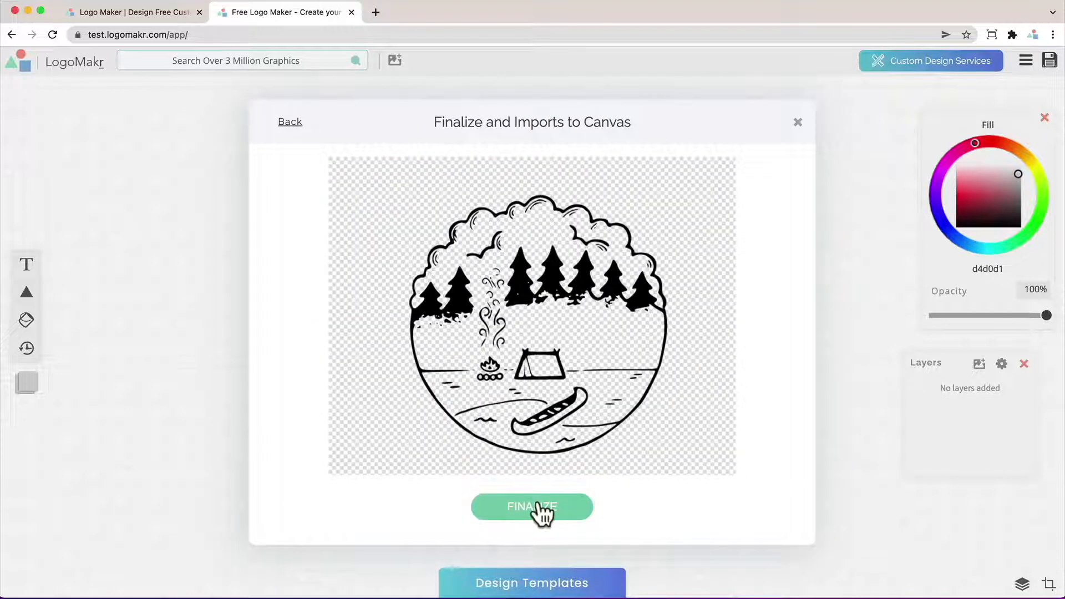
{"action": "left_click", "coordinate": [532, 507]}
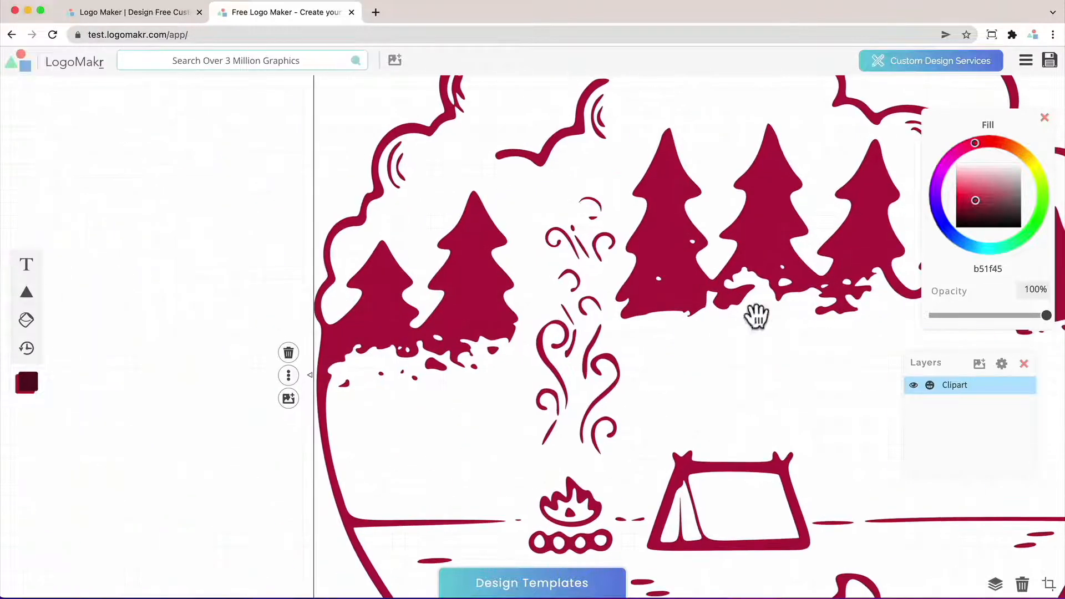
- Reposition the crimson camping icon and upload dog-icon.png from the Desktop
{"action": "left_click_drag", "start_coordinate": [757, 316], "coordinate": [429, 200]}
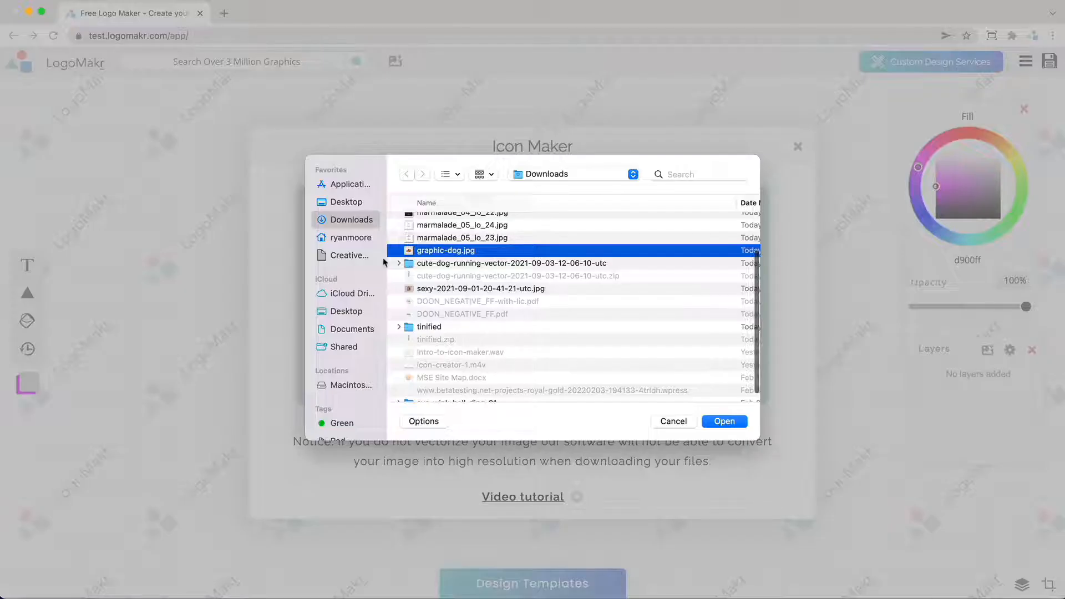
{"action": "left_click", "coordinate": [346, 202]}
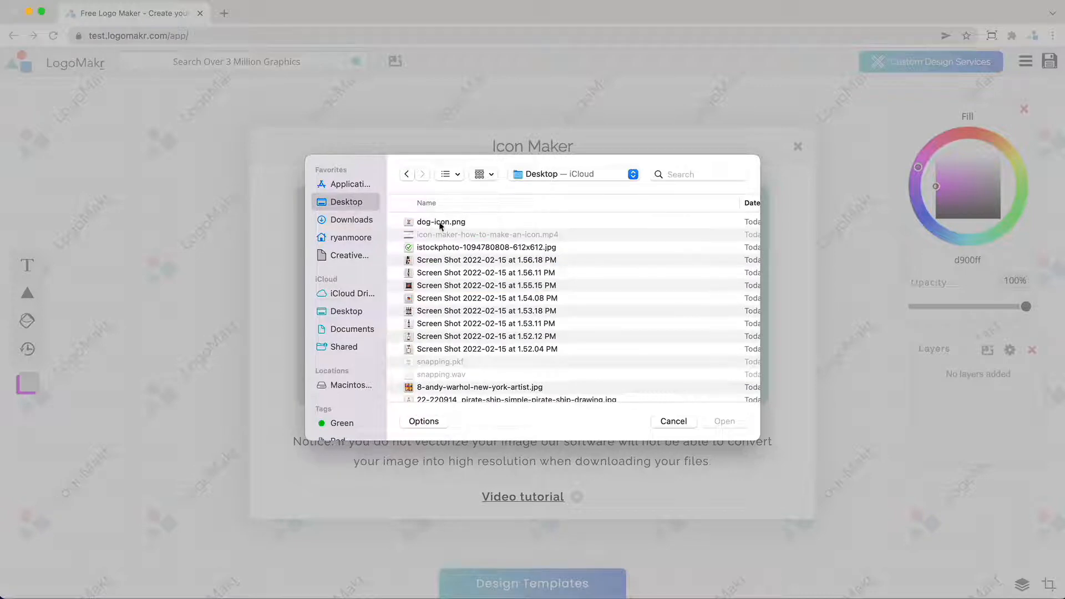
{"action": "left_click", "coordinate": [441, 221]}
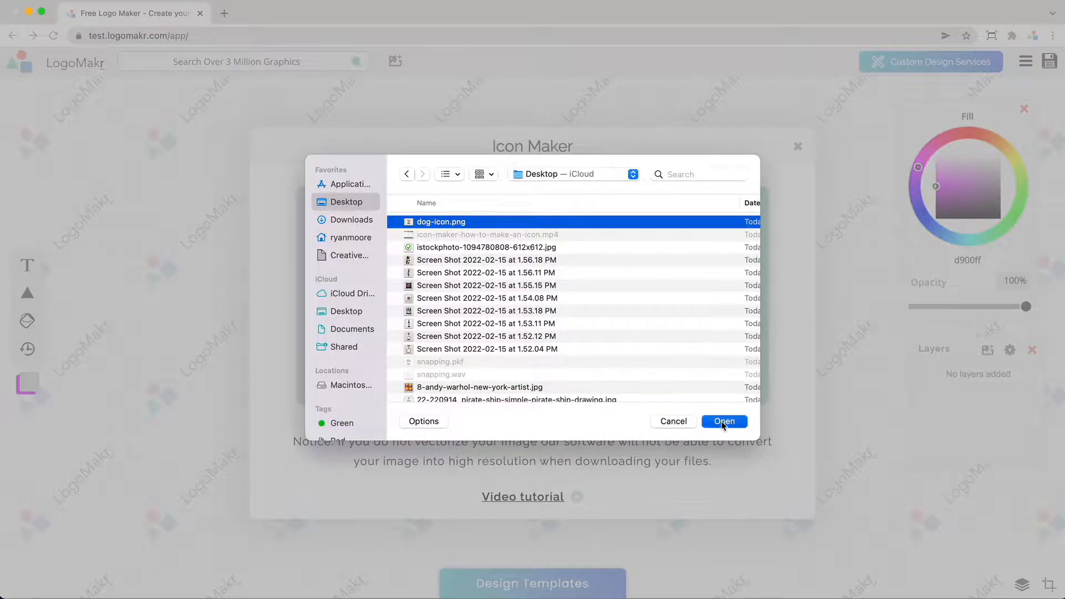
{"action": "left_click", "coordinate": [723, 421]}
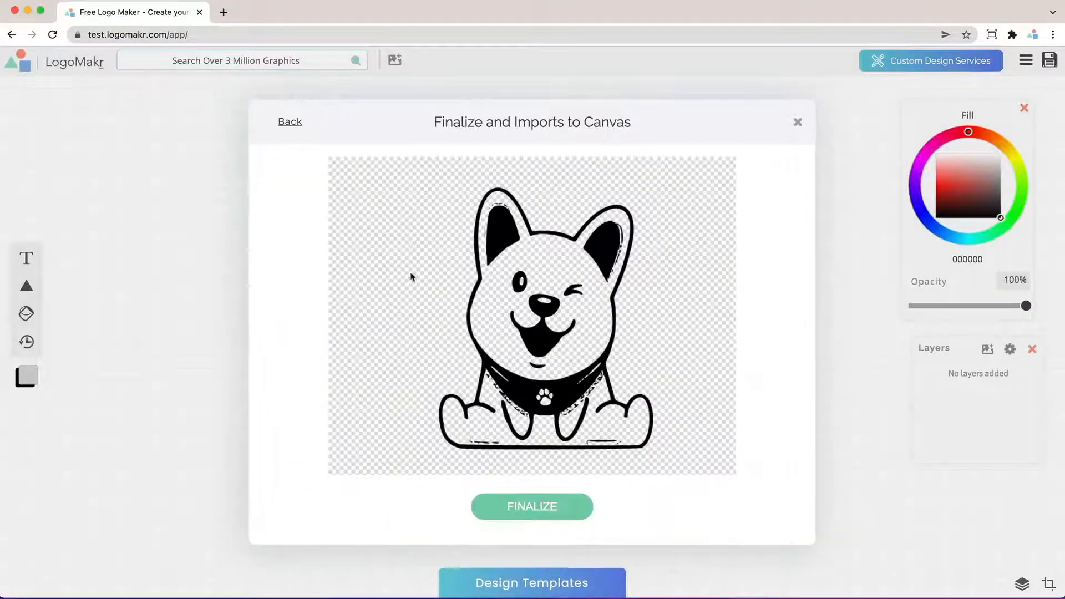
{"action": "left_click", "coordinate": [531, 506]}
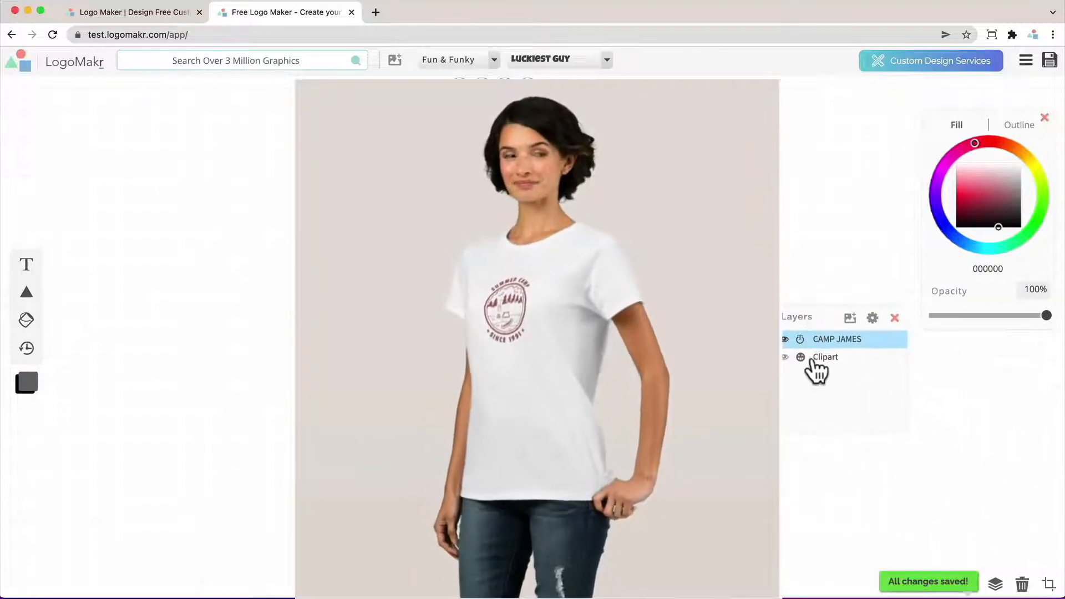
- Select the camping icon layer and save the finished CAMP JAMES badge
{"action": "left_click", "coordinate": [825, 356]}
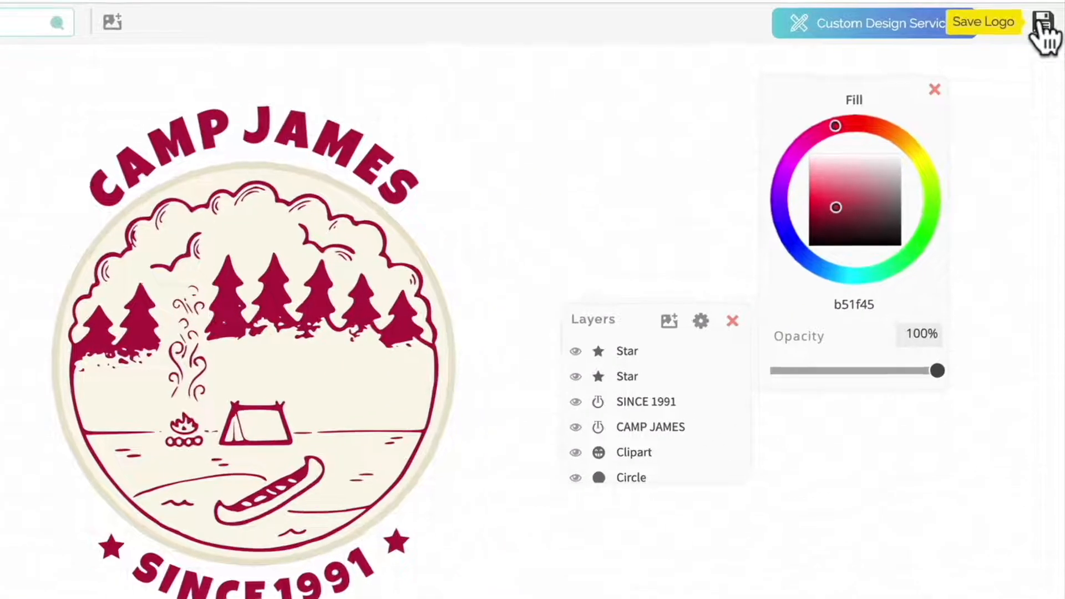
{"action": "left_click", "coordinate": [983, 21]}
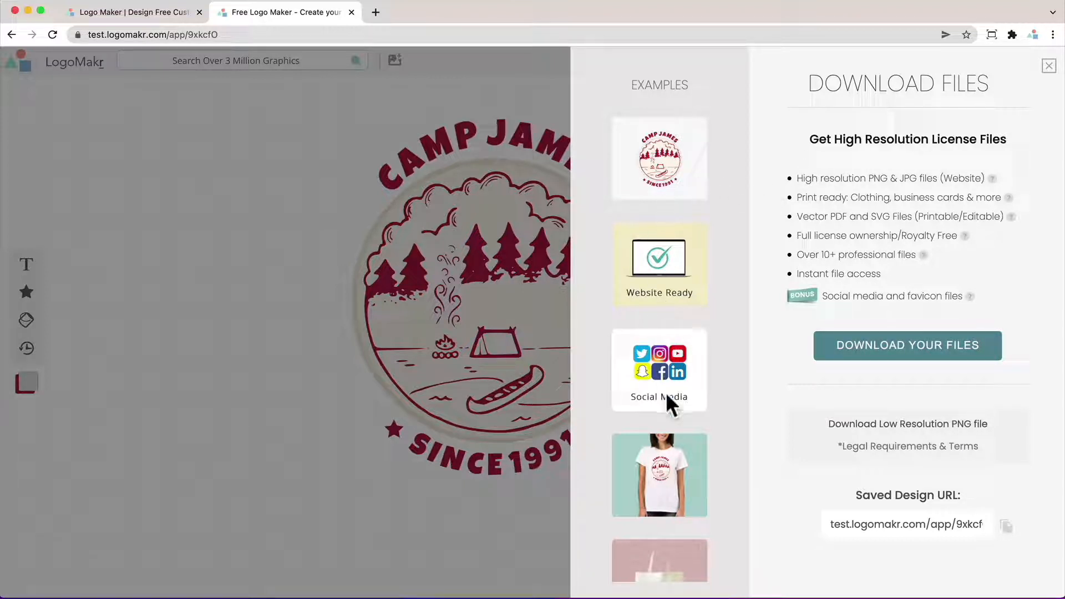
{"action": "mouse_move", "coordinate": [841, 372]}
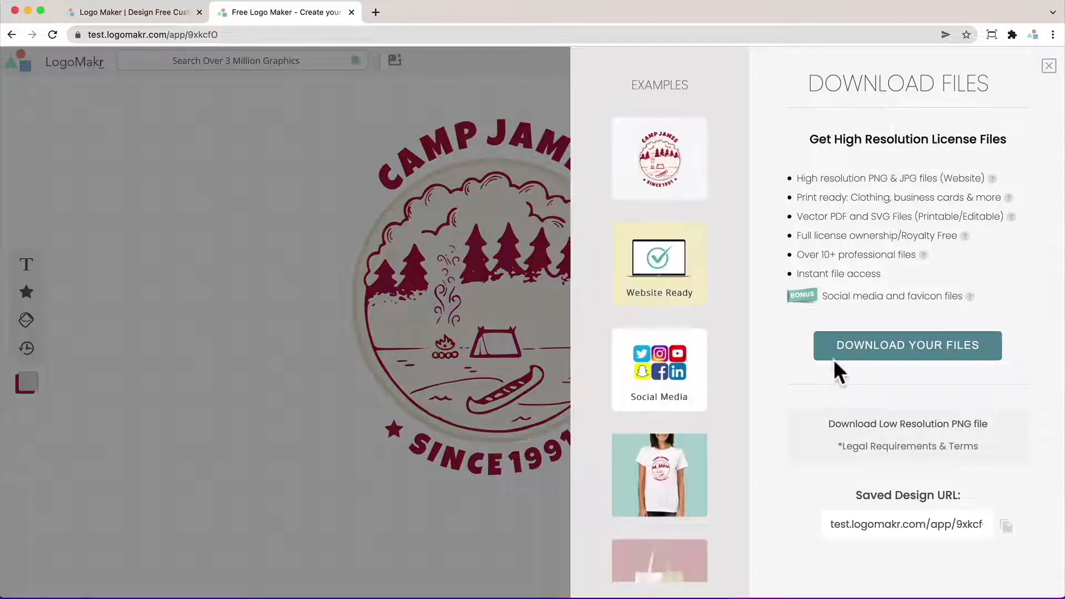